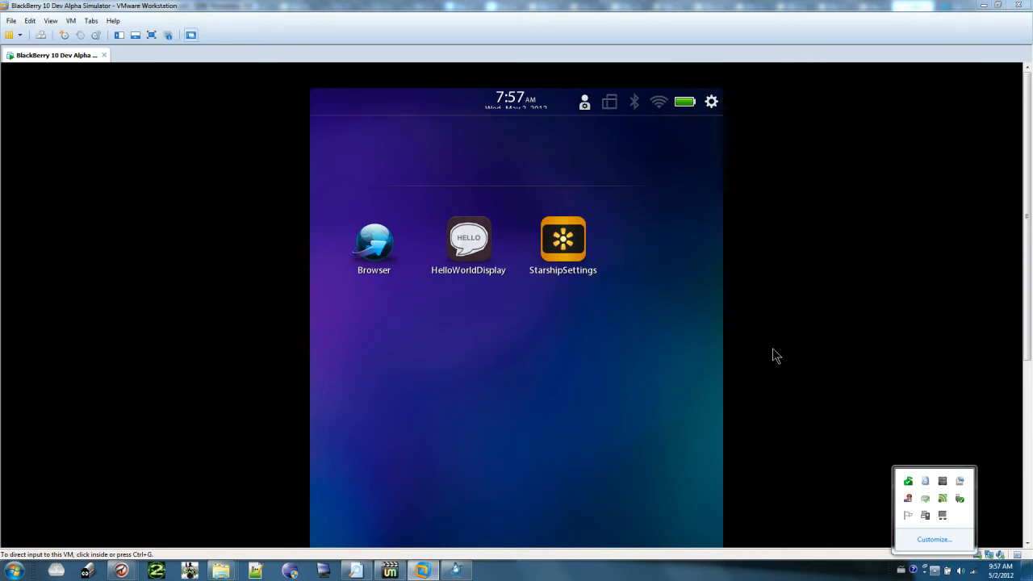
mouse_move(503, 349)
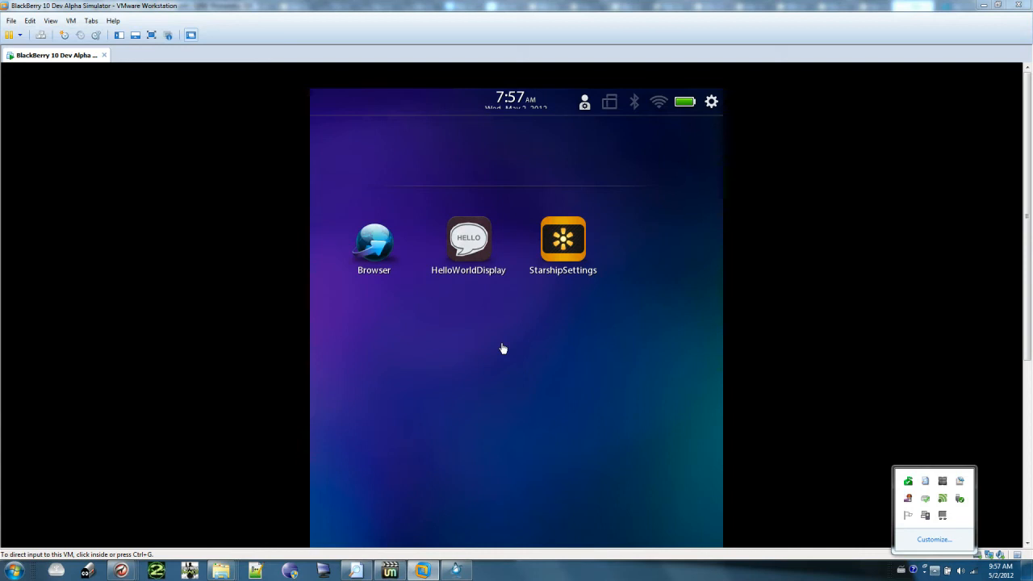
mouse_move(599, 326)
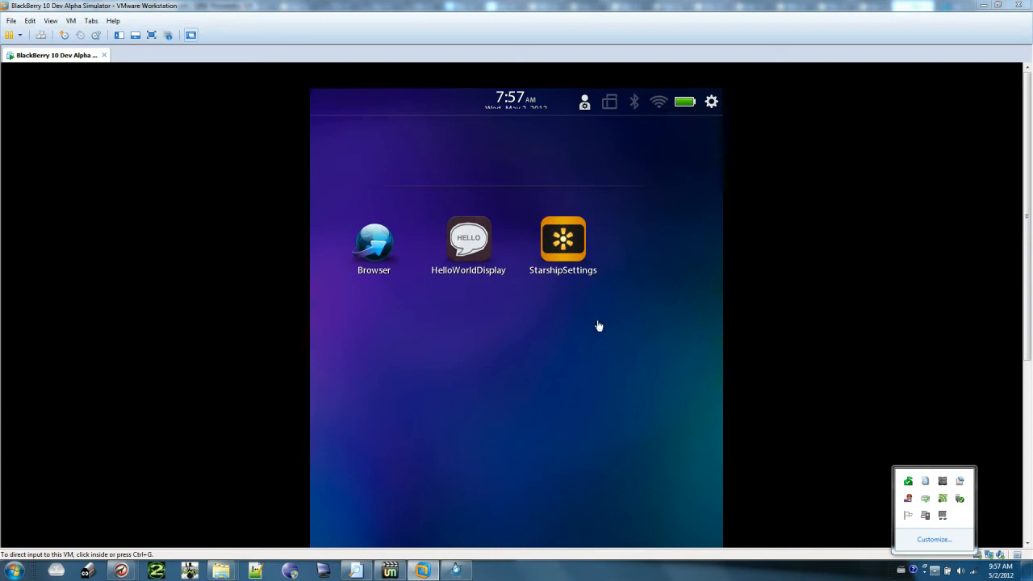
mouse_move(500, 189)
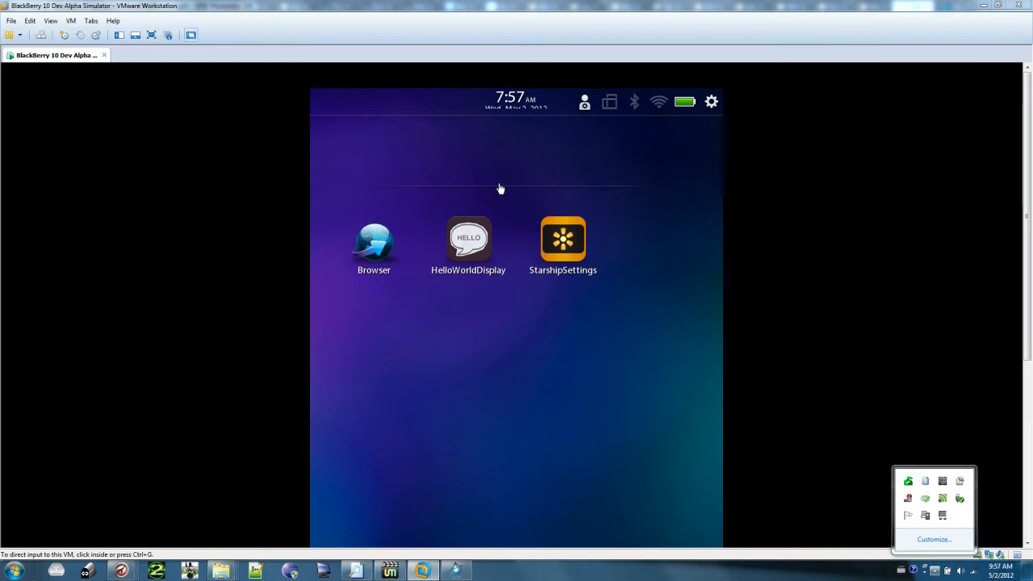
mouse_move(167, 48)
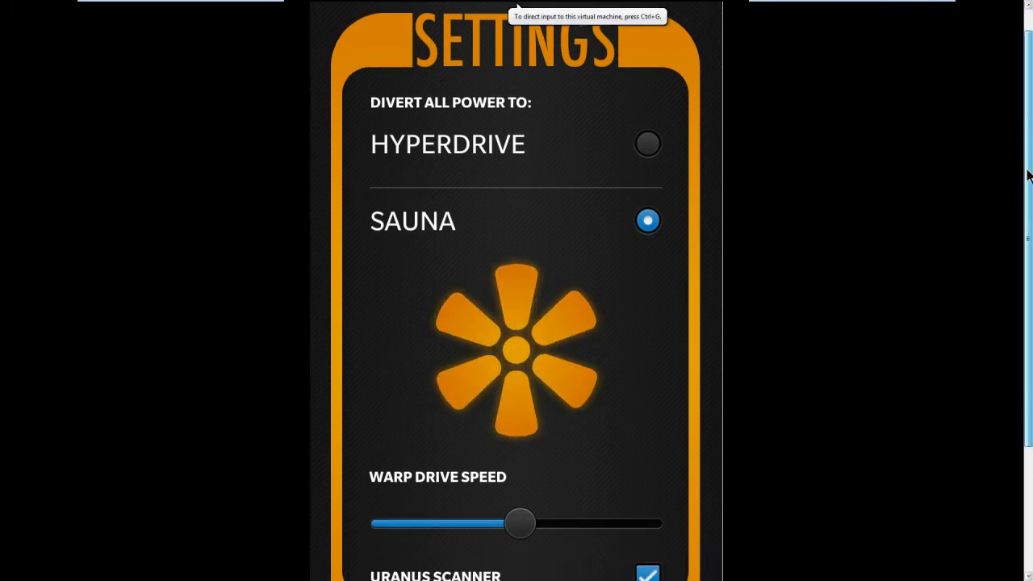
scroll("down", 3)
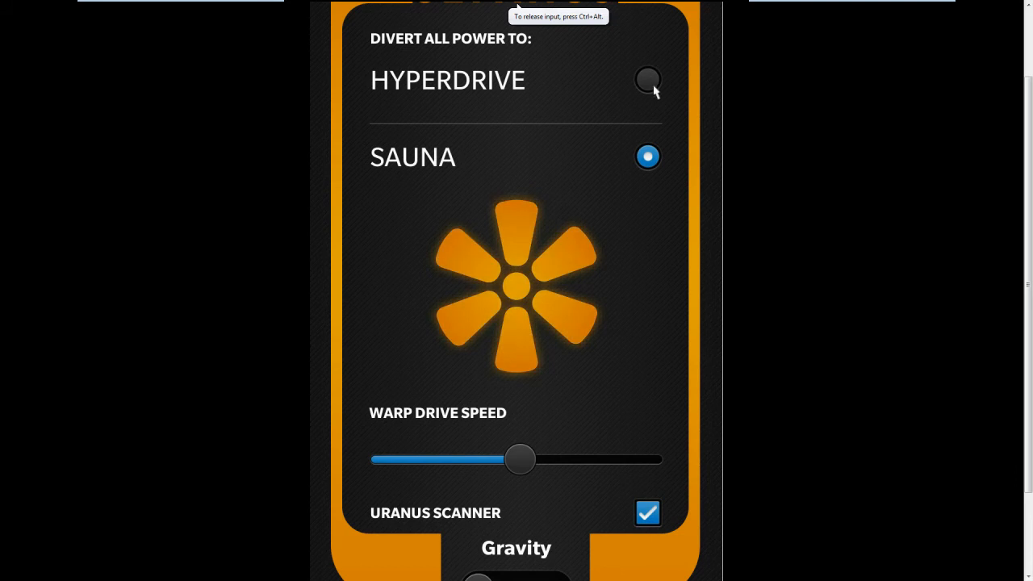
left_click(648, 80)
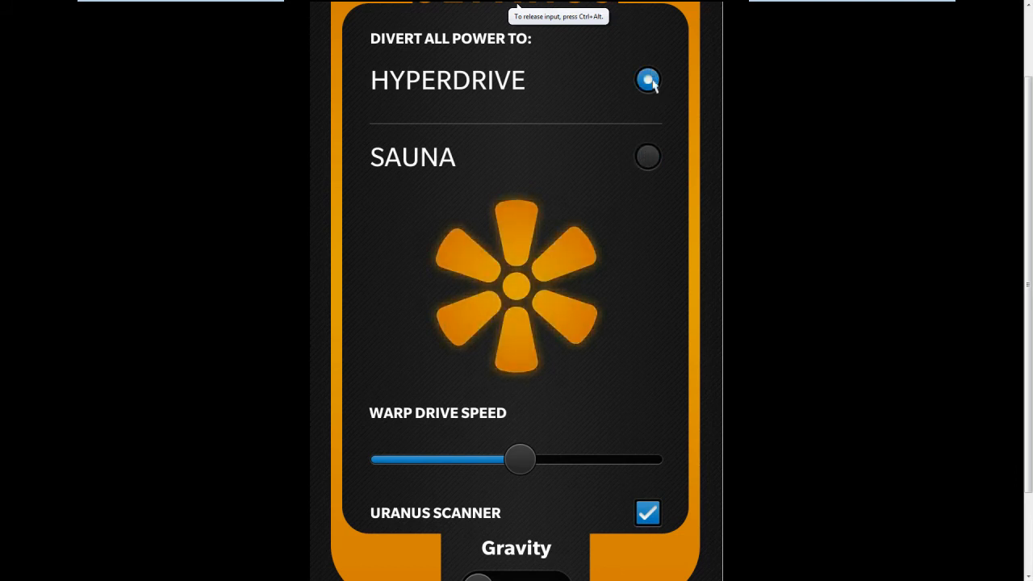
mouse_move(650, 145)
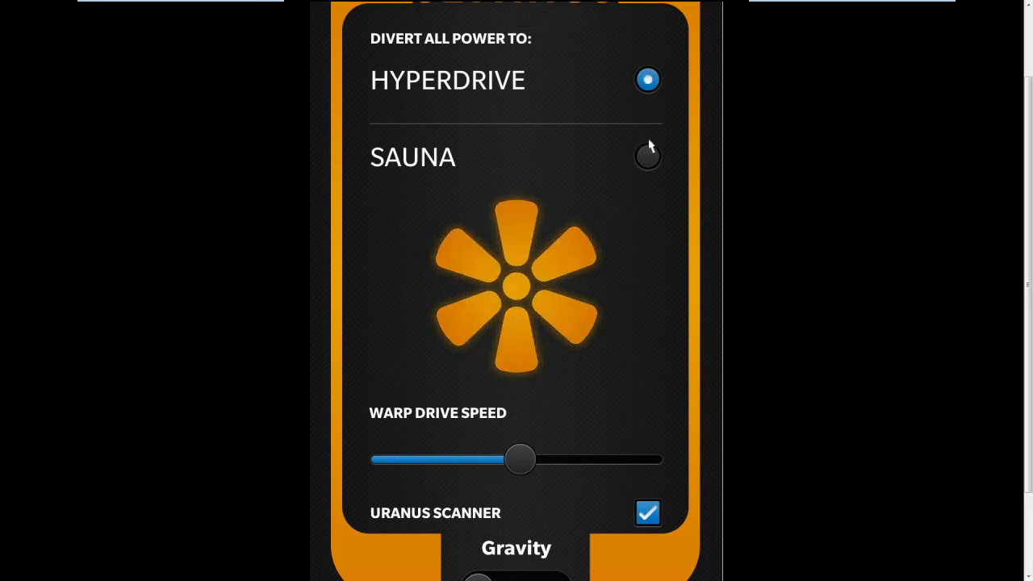
left_click(648, 156)
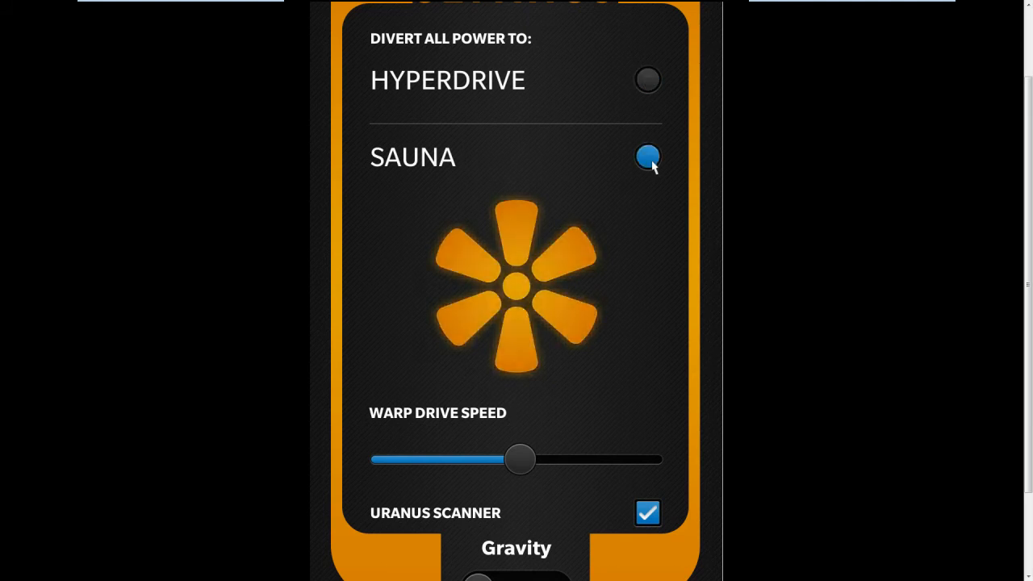
left_click(649, 79)
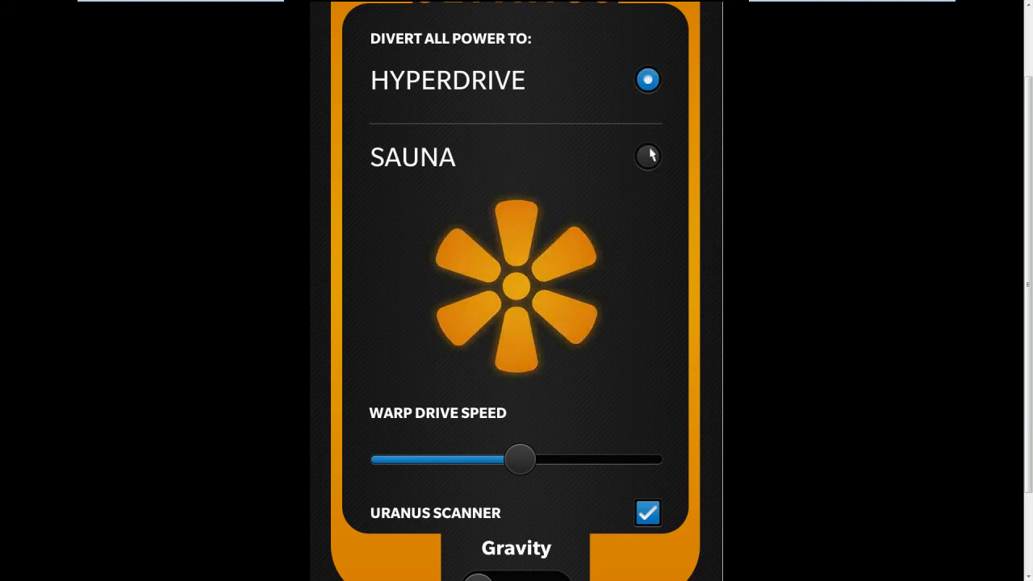
left_click(648, 157)
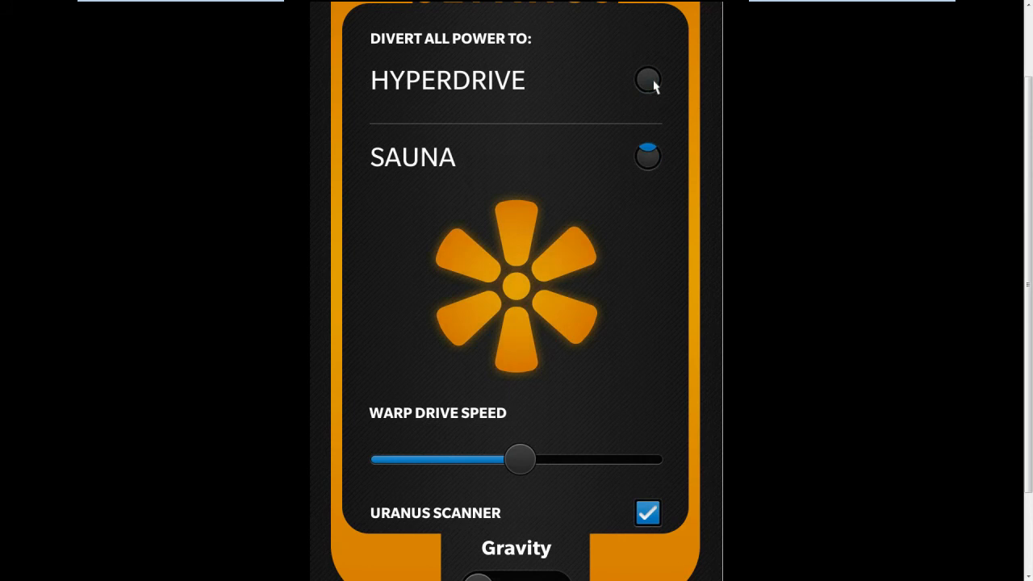
left_click(648, 157)
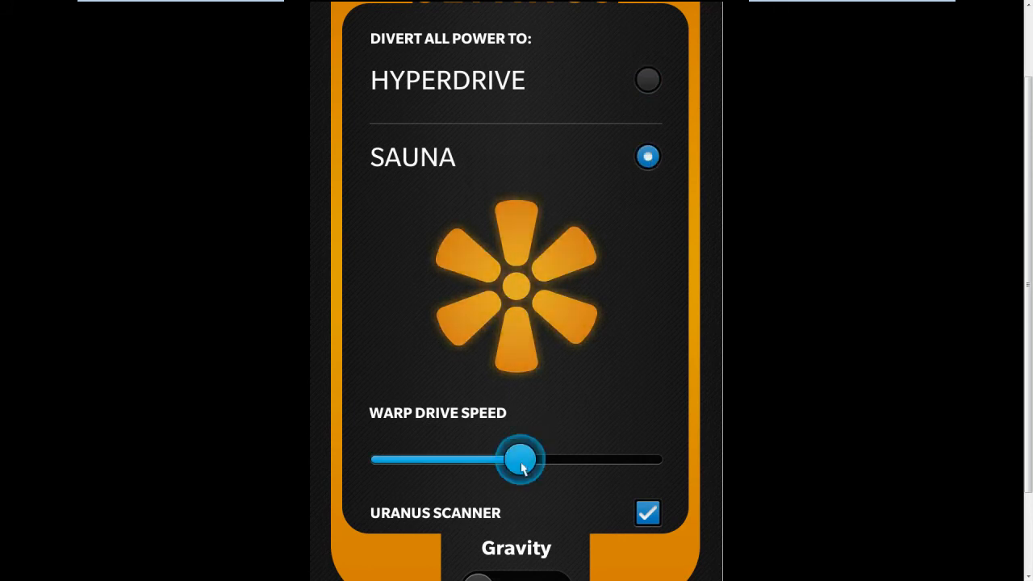
Slide the warp drive speed up to Ludicrous and back, leaving it at Sub-light
left_click_drag(521, 460, 428, 459)
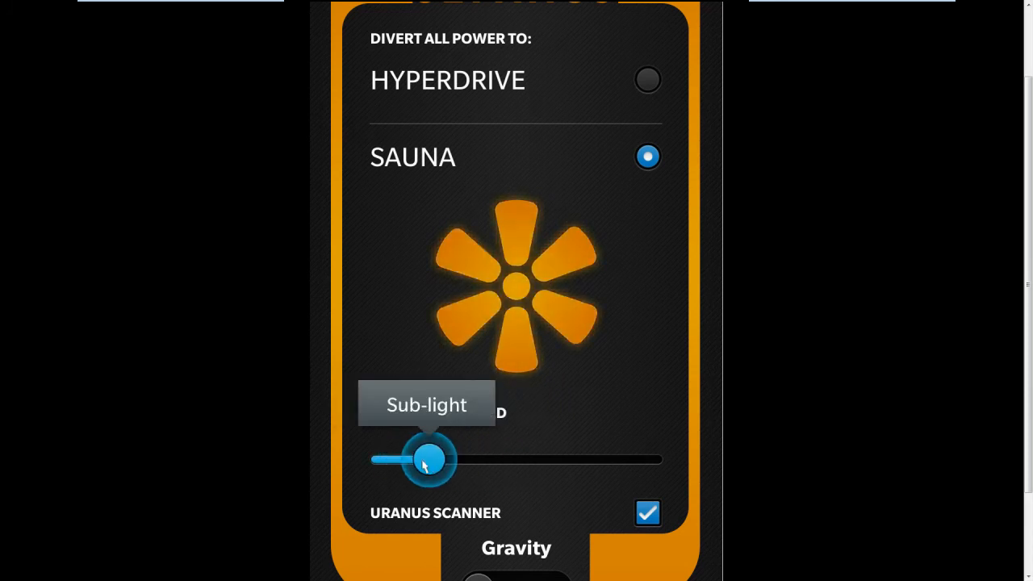
left_click_drag(426, 460, 563, 459)
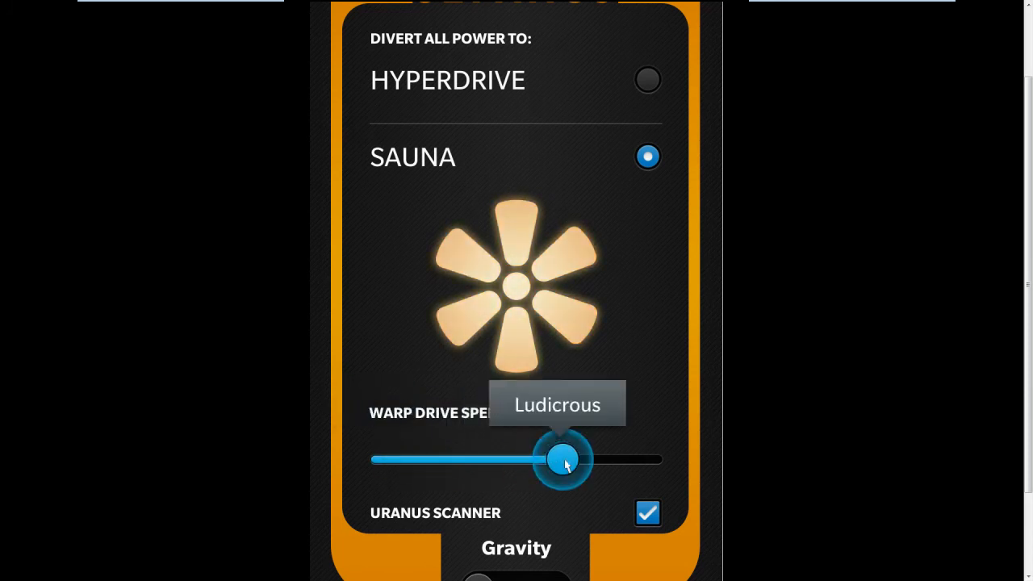
left_click_drag(561, 460, 440, 460)
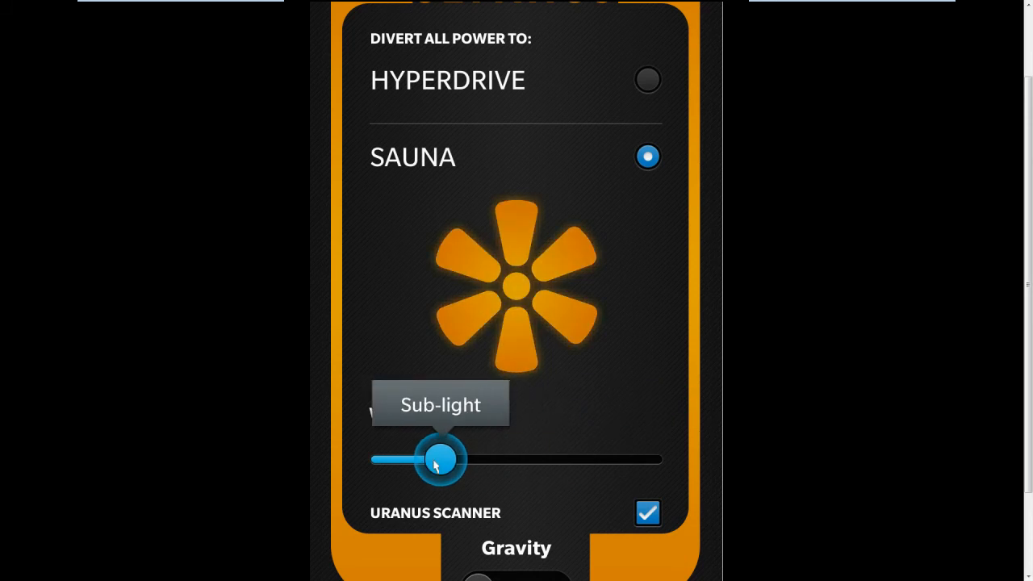
left_click_drag(440, 460, 416, 460)
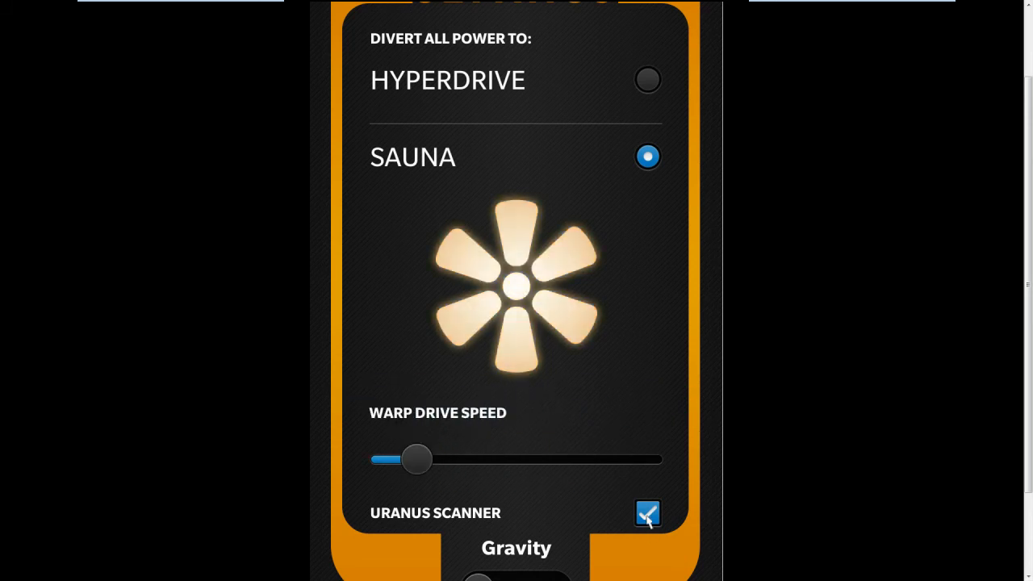
Switch the Uranus Scanner off and then back on
left_click(648, 514)
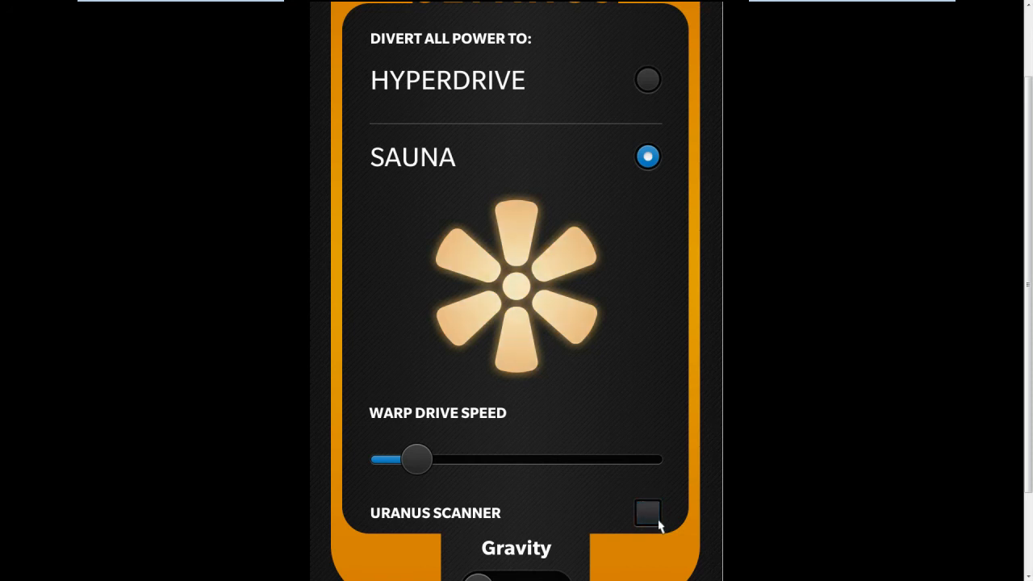
left_click(648, 514)
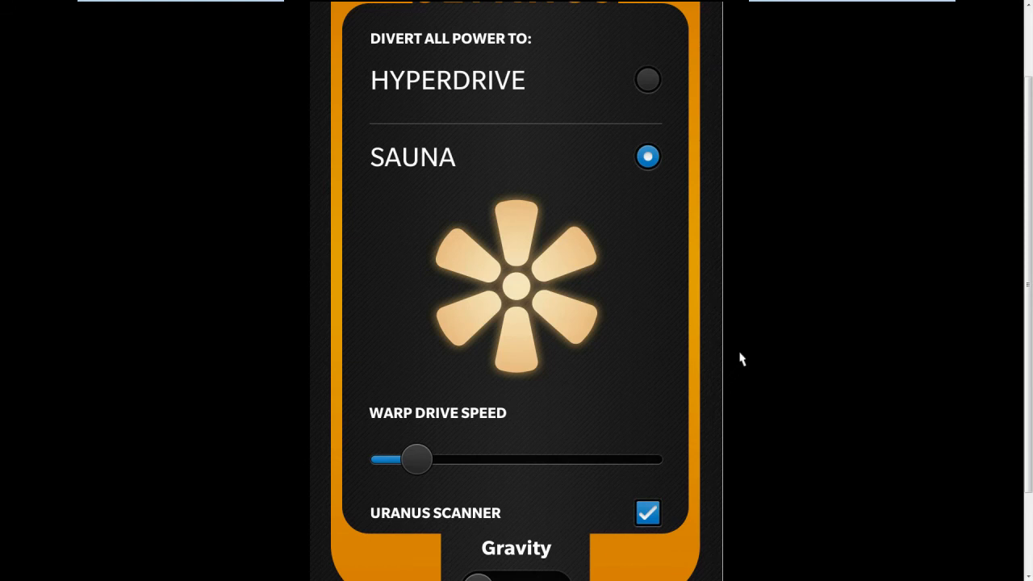
scroll("down", 3)
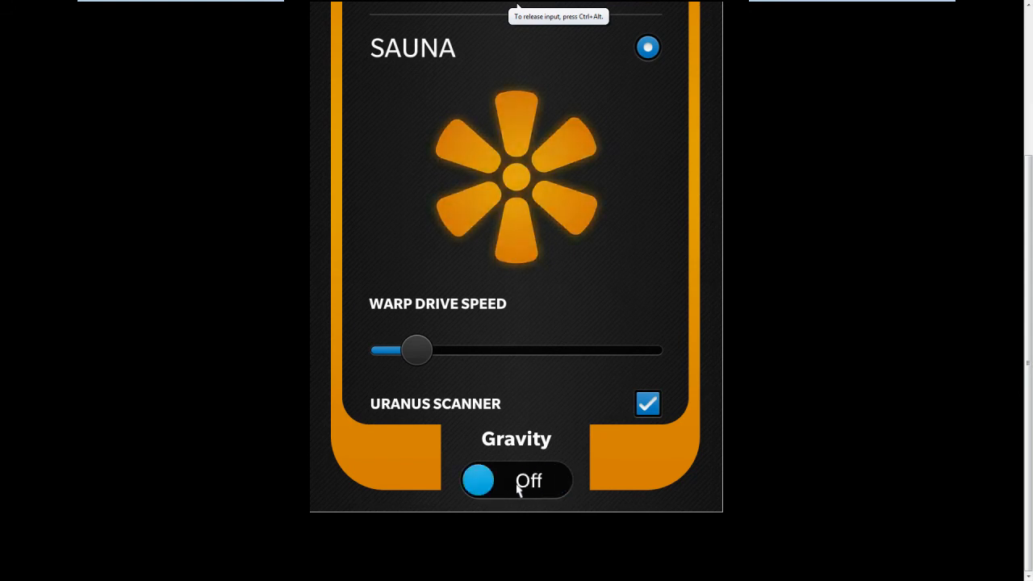
Toggle Gravity to On and drag warp drive speed far right of Sub-light
left_click(516, 480)
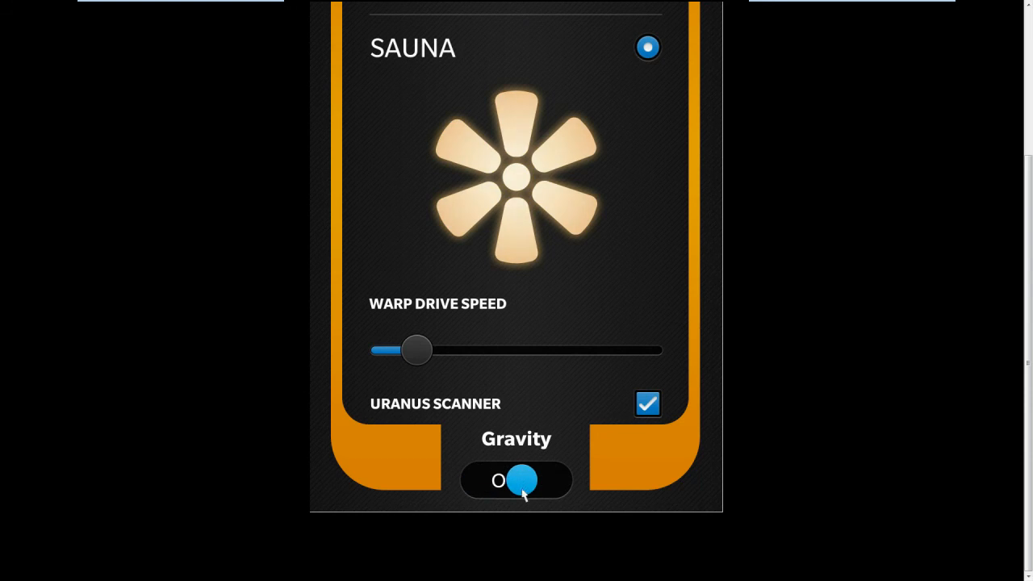
left_click(517, 481)
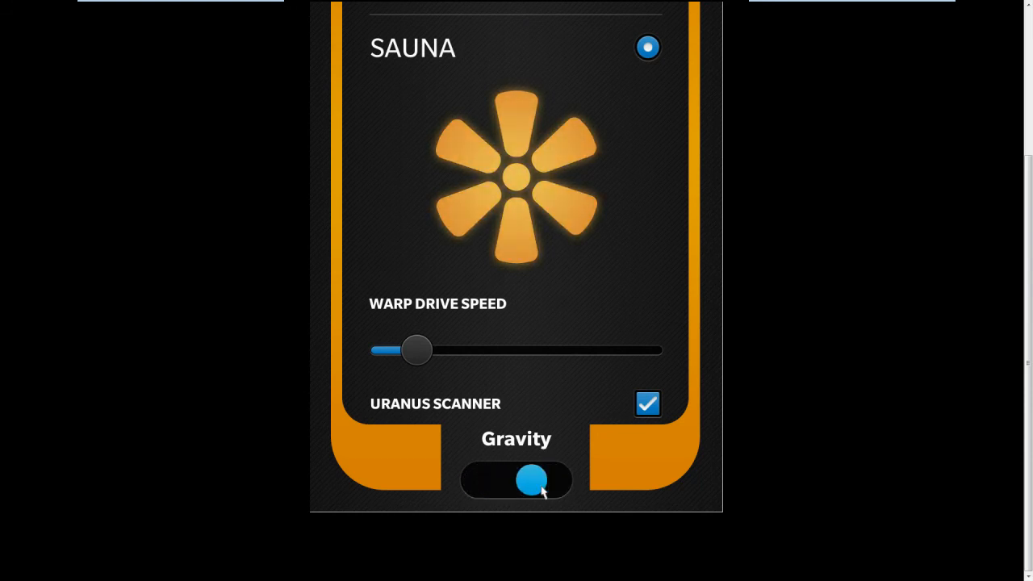
left_click(516, 480)
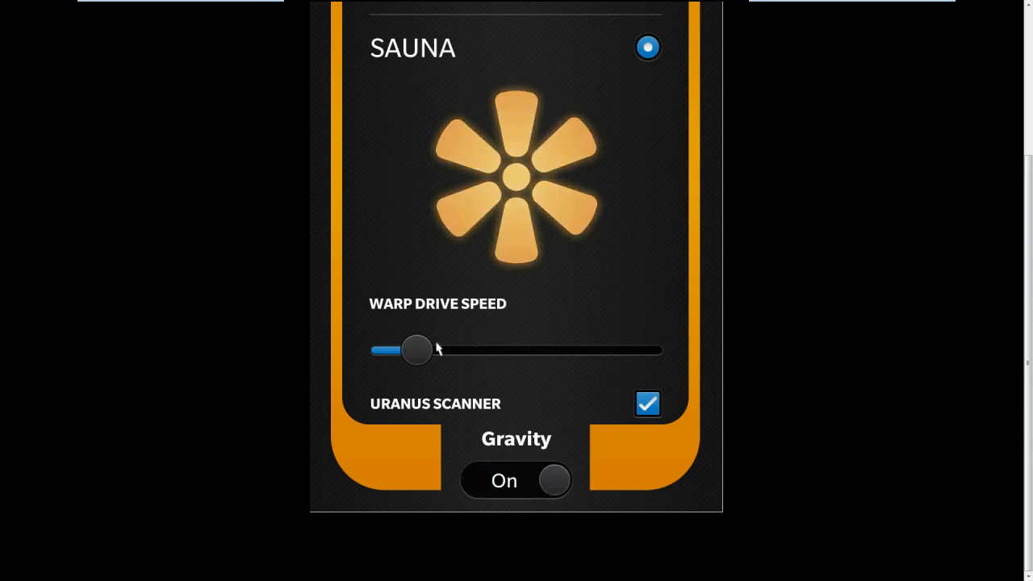
left_click_drag(417, 350, 573, 350)
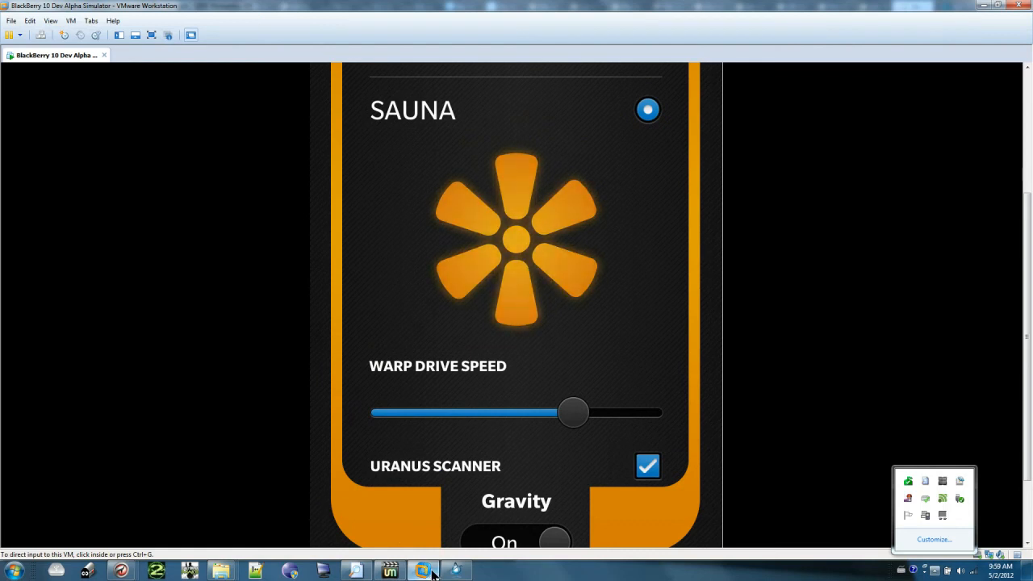
mouse_move(423, 571)
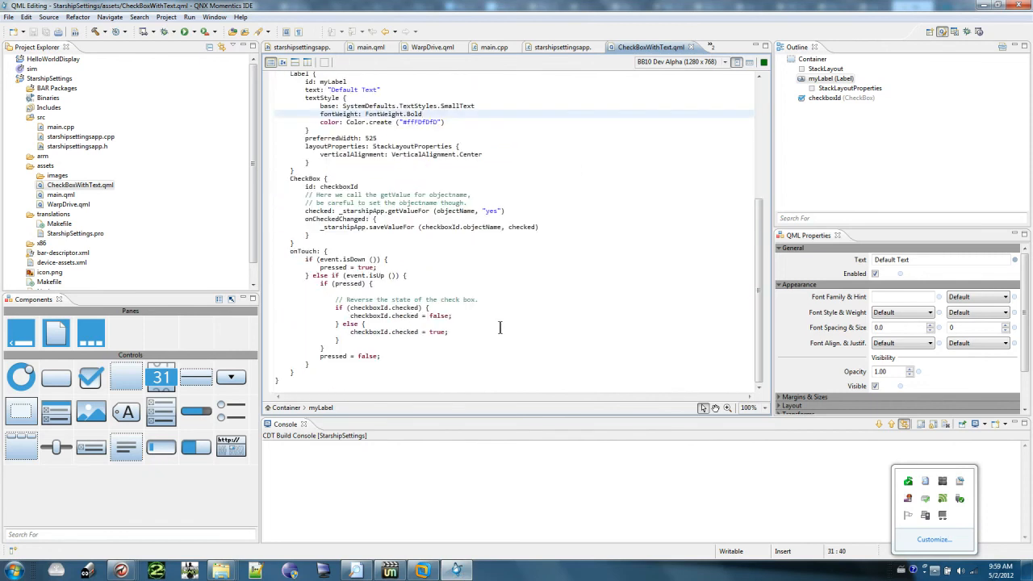
mouse_move(650, 47)
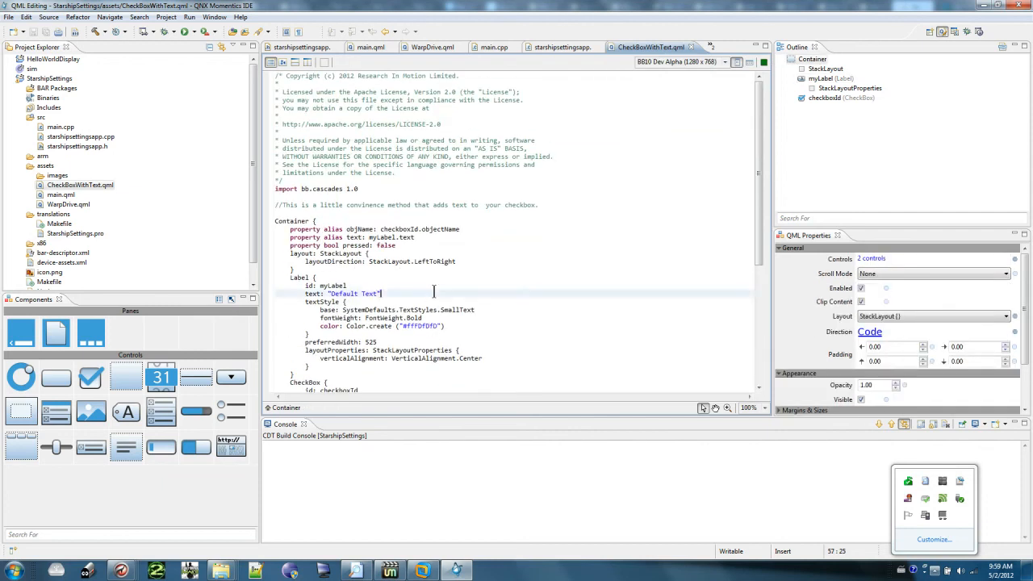
Show main.qml in the editor and select starshipsettingsapp.cpp in Project Explorer
left_click(371, 46)
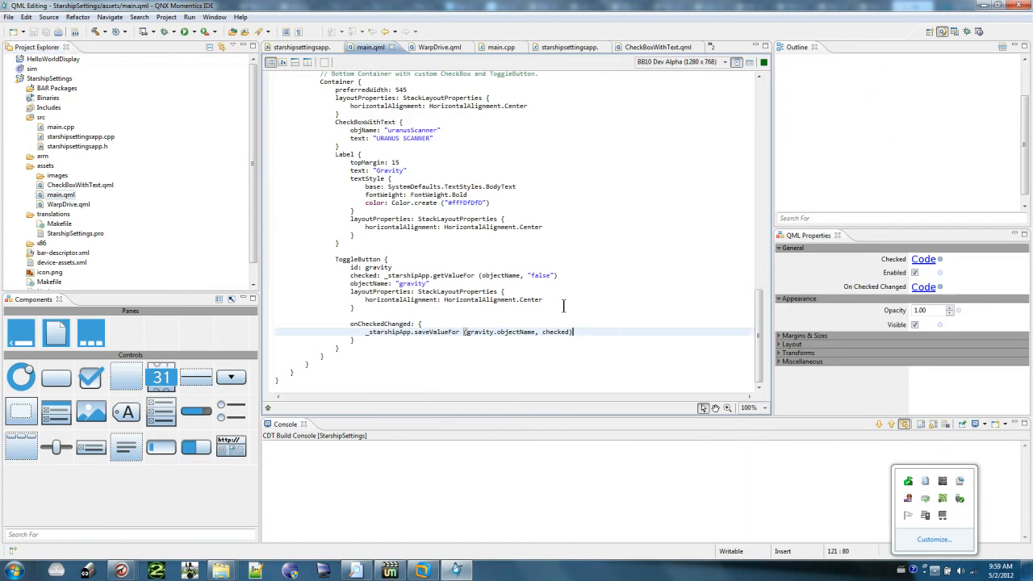
left_click(80, 136)
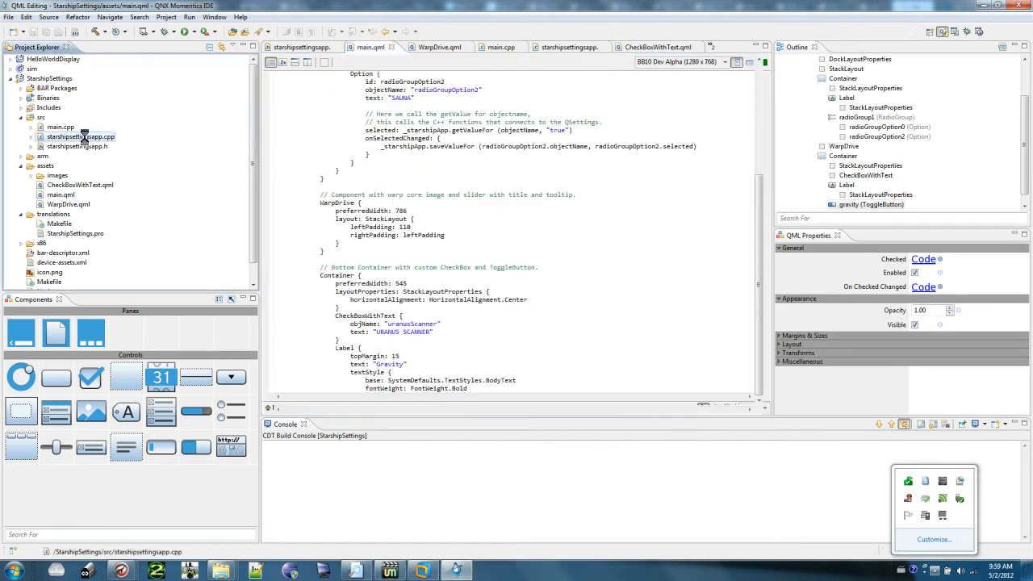